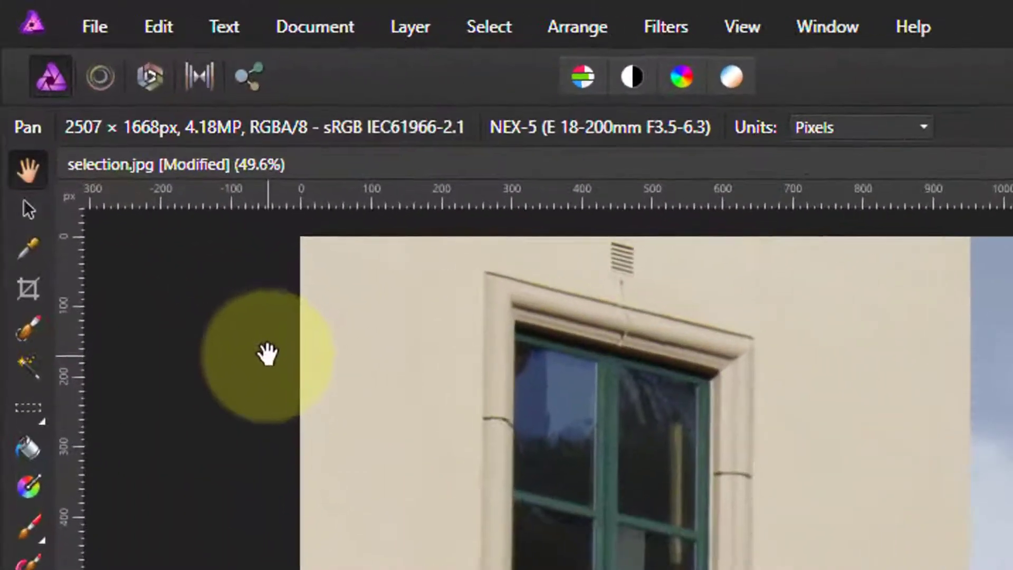
{"action": "mouse_move", "coordinate": [28, 340]}
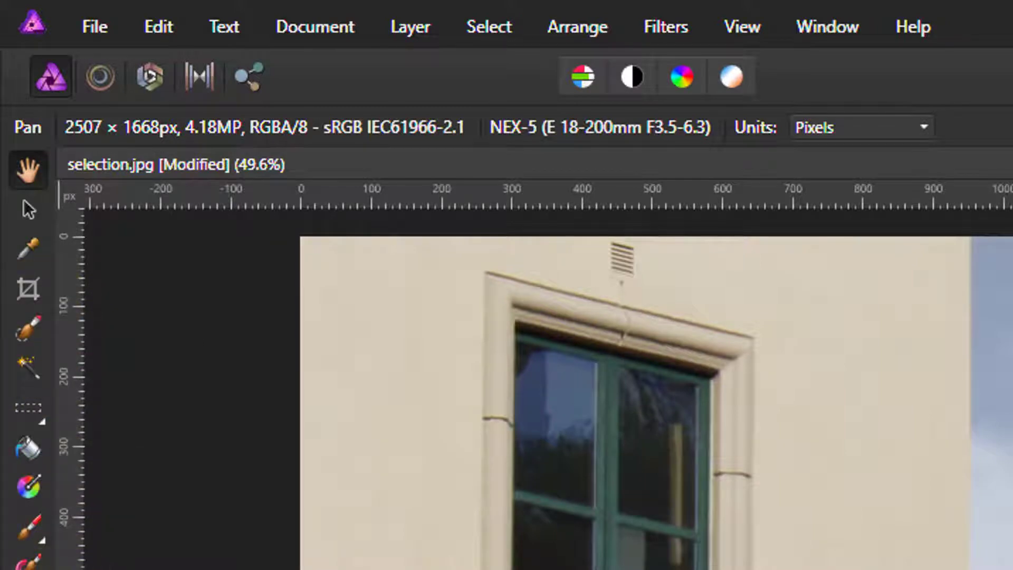
{"action": "mouse_move", "coordinate": [29, 326]}
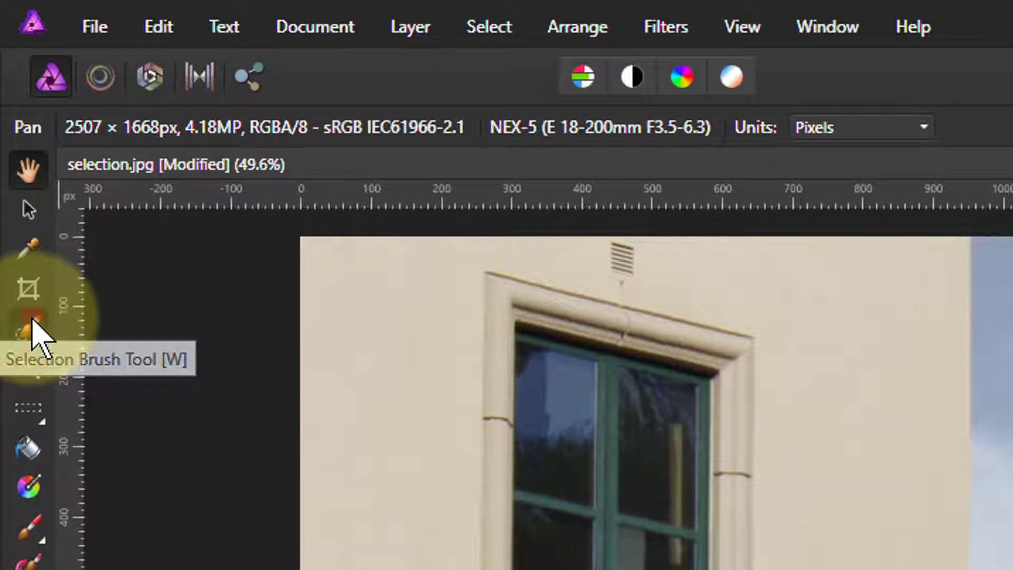
Activate the Selection Brush tool and check its 38.2 px width in the toolbar
{"action": "left_click", "coordinate": [29, 329]}
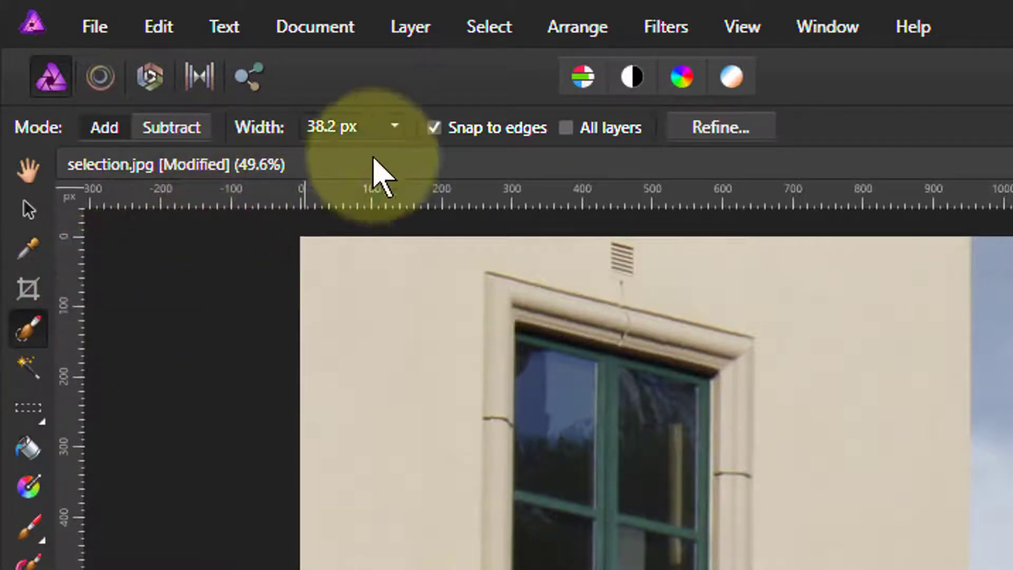
{"action": "left_click", "coordinate": [433, 127]}
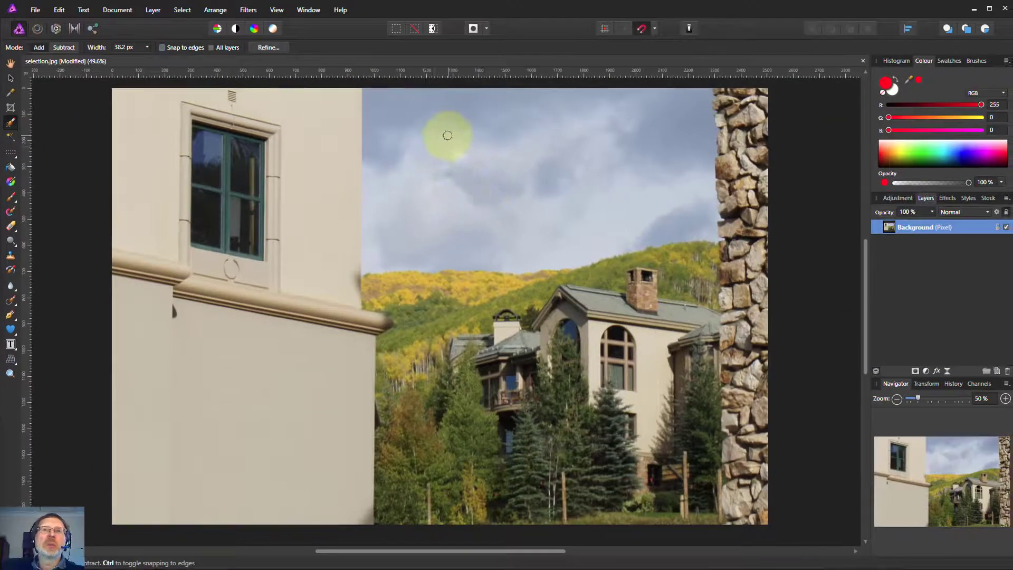
Brush two rough strokes through the clouds with Snap to edges off
{"action": "left_click_drag", "start_coordinate": [448, 136], "coordinate": [516, 196]}
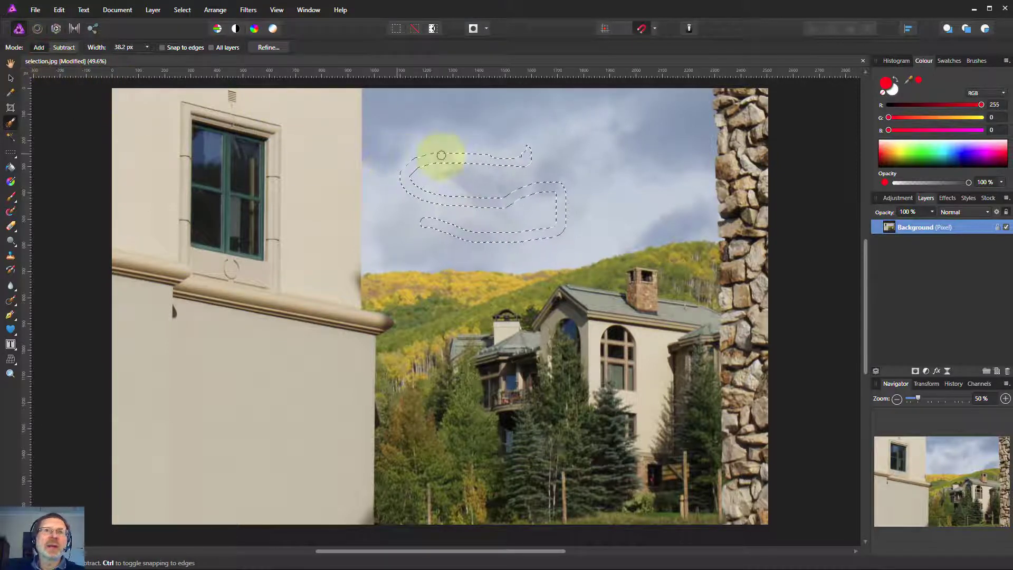
{"action": "left_click_drag", "start_coordinate": [441, 155], "coordinate": [509, 155]}
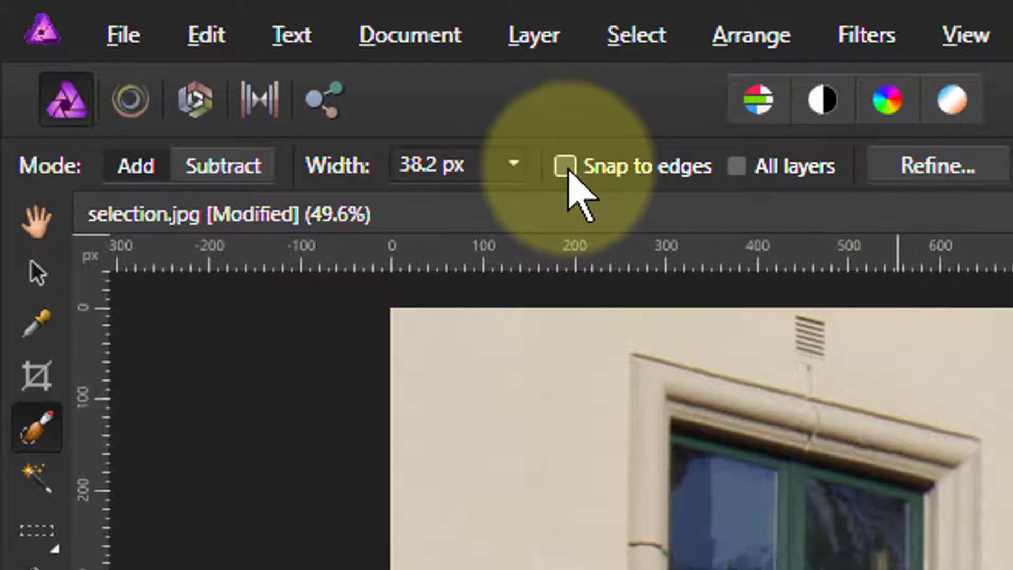
{"action": "mouse_move", "coordinate": [578, 193]}
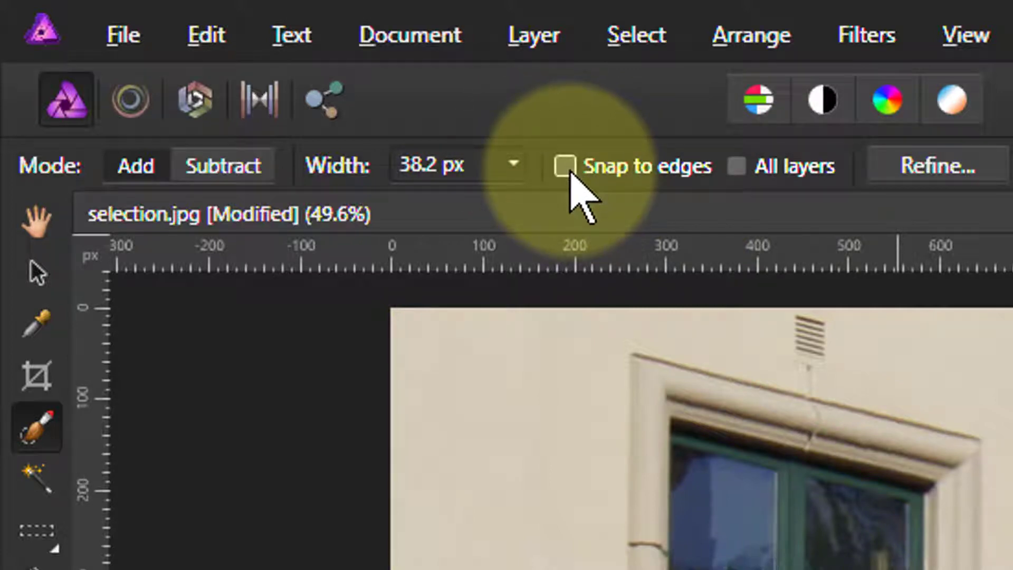
Enable Snap to edges and brush the sky along the building wall, hill line and stone wall
{"action": "left_click", "coordinate": [565, 165]}
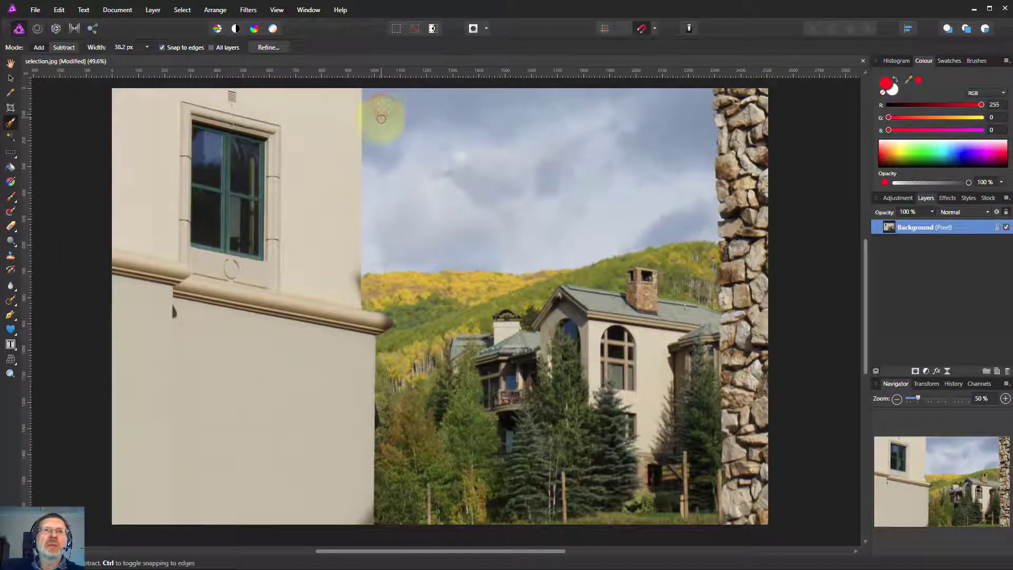
{"action": "left_click_drag", "start_coordinate": [381, 119], "coordinate": [377, 160]}
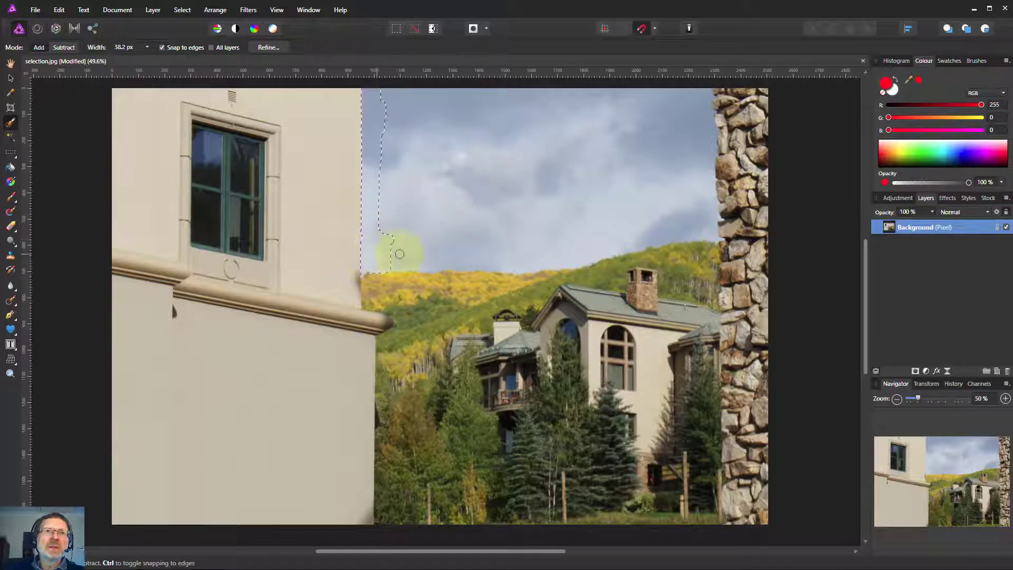
{"action": "left_click_drag", "start_coordinate": [401, 254], "coordinate": [483, 254]}
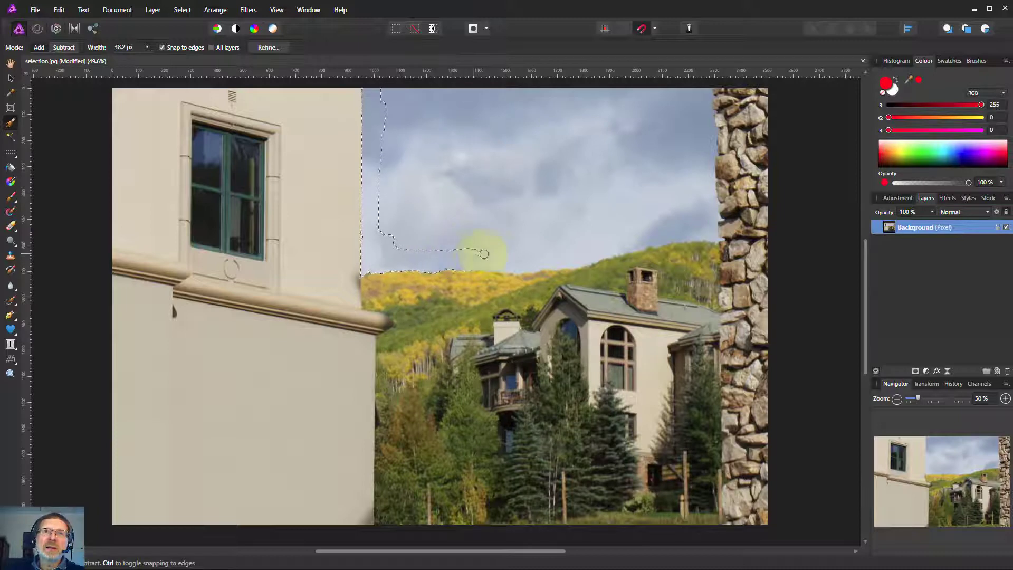
{"action": "left_click_drag", "start_coordinate": [483, 254], "coordinate": [575, 247]}
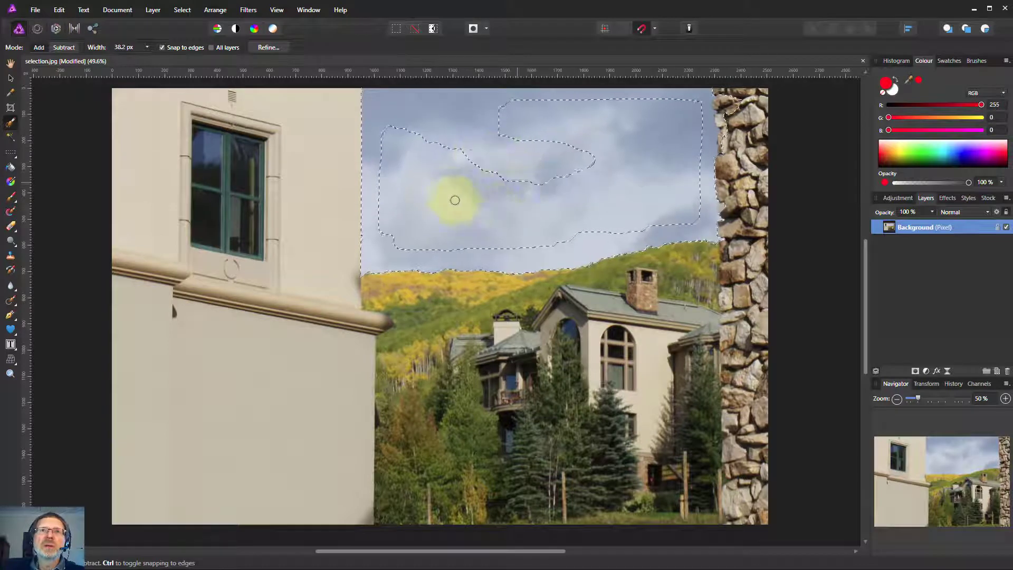
{"action": "left_click_drag", "start_coordinate": [454, 199], "coordinate": [510, 217]}
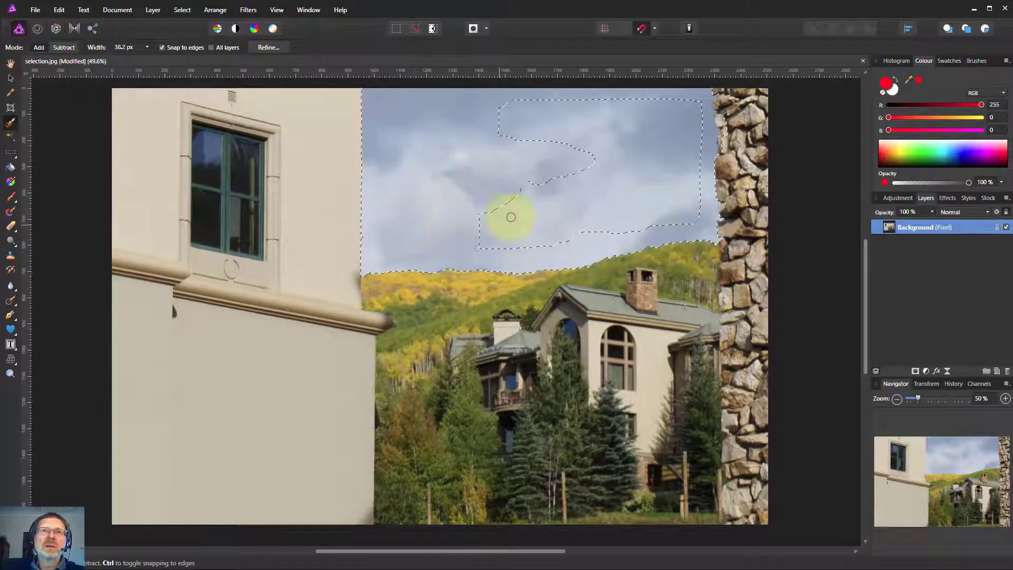
{"action": "left_click_drag", "start_coordinate": [510, 216], "coordinate": [661, 165]}
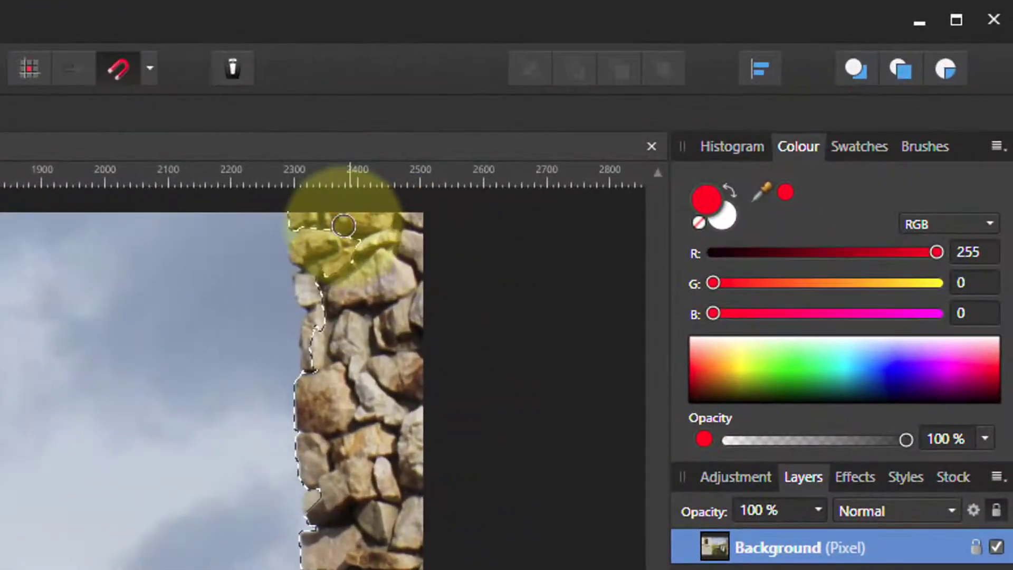
{"action": "left_click_drag", "start_coordinate": [344, 224], "coordinate": [346, 218]}
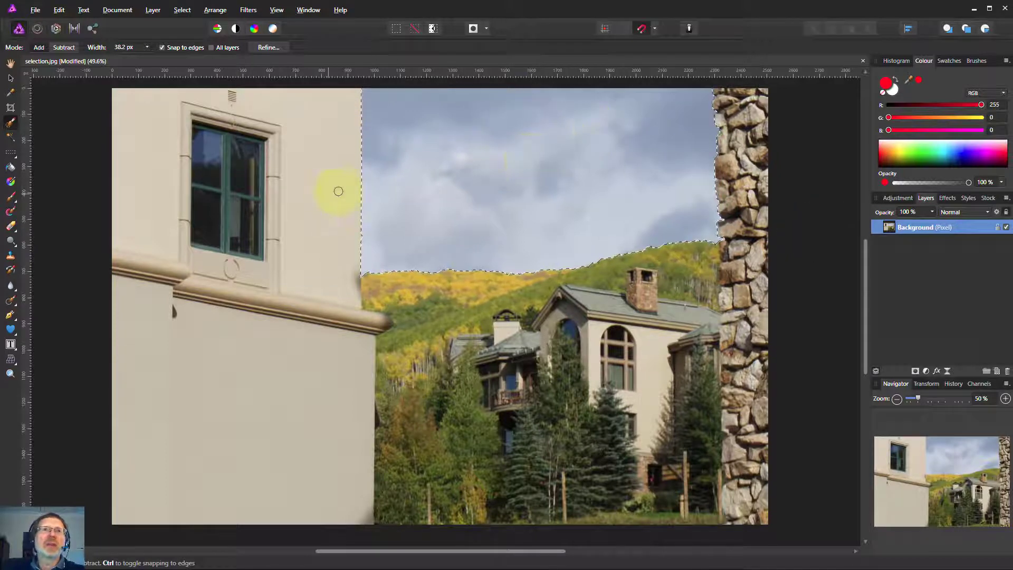
{"action": "mouse_move", "coordinate": [427, 234]}
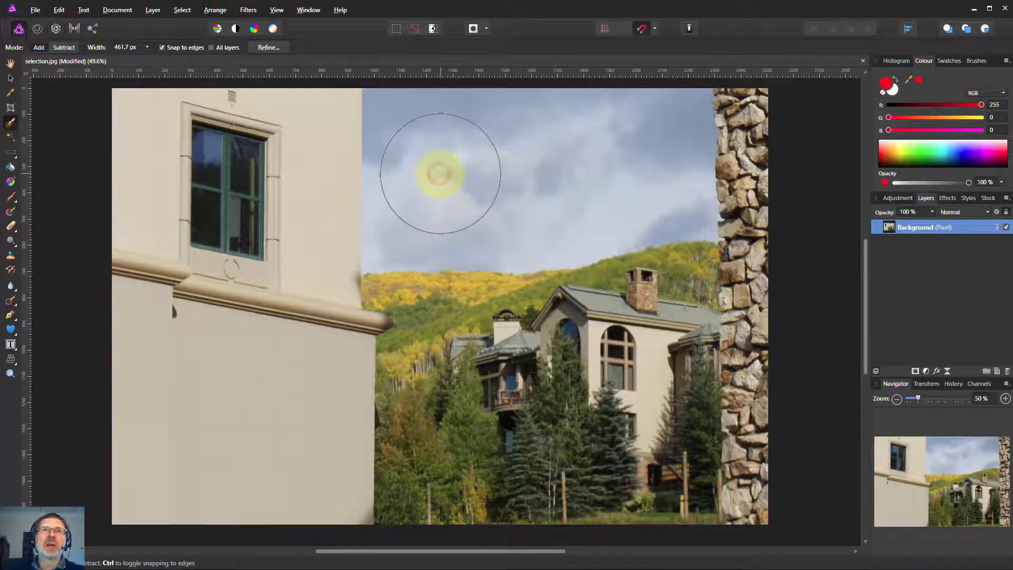
Brush across the sky with the enlarged ~461.7 px Selection Brush
{"action": "left_click_drag", "start_coordinate": [439, 171], "coordinate": [469, 171]}
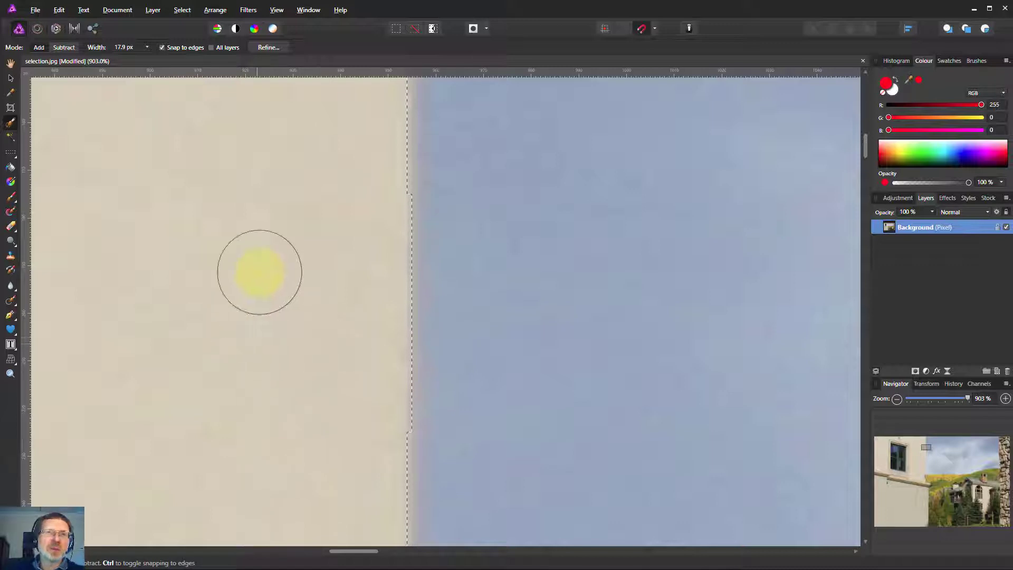
Brush along the zoomed-in building wall to pull the selection edge tight
{"action": "left_click_drag", "start_coordinate": [259, 271], "coordinate": [297, 302]}
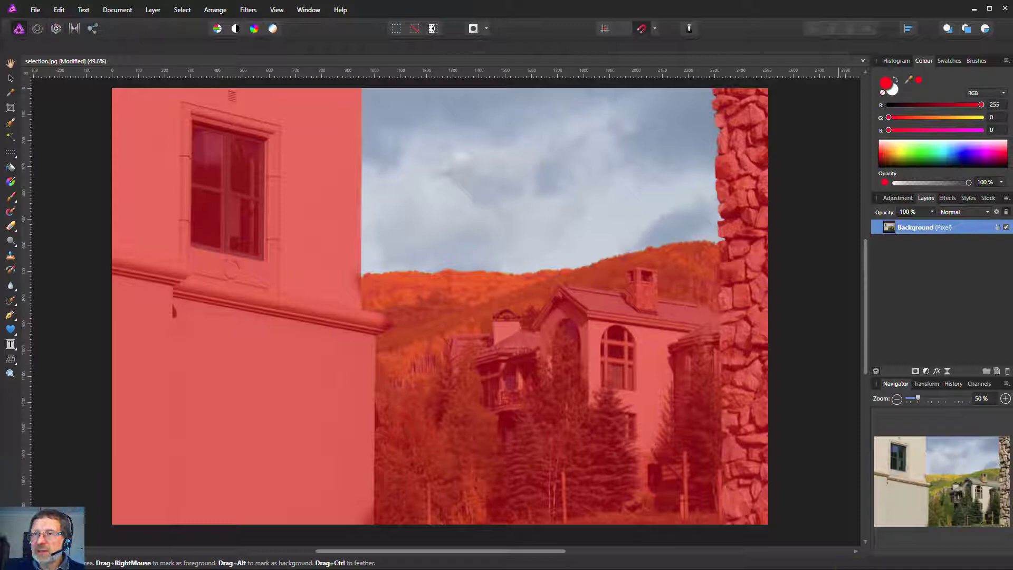
Refine the sky selection with Matte edges at 10% border width and apply it
{"action": "left_click", "coordinate": [432, 28]}
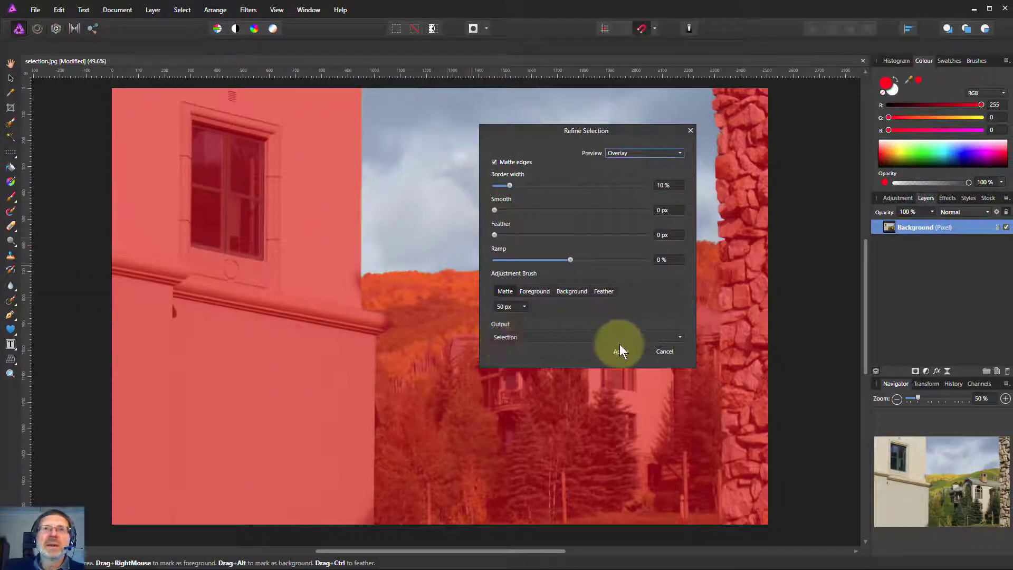
{"action": "left_click", "coordinate": [619, 351]}
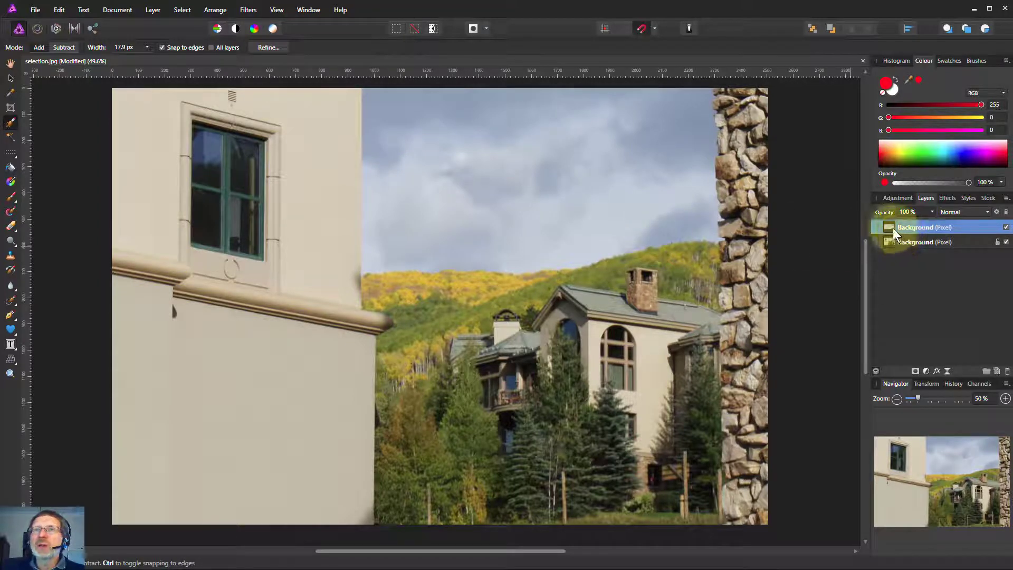
Solo the new sky layer to check the cut-out, then show all layers
{"action": "left_click", "coordinate": [1005, 227]}
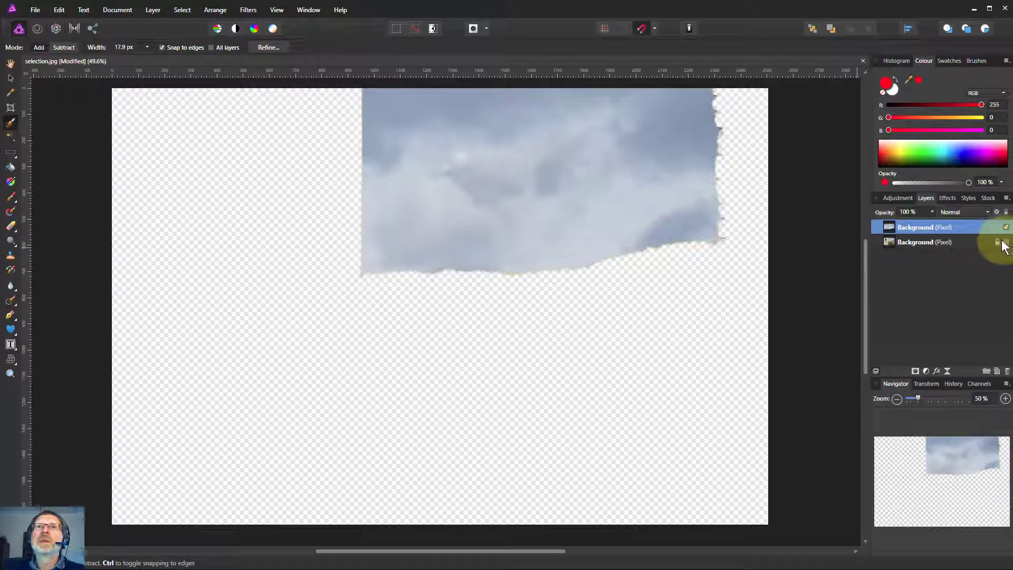
{"action": "left_click", "coordinate": [924, 241]}
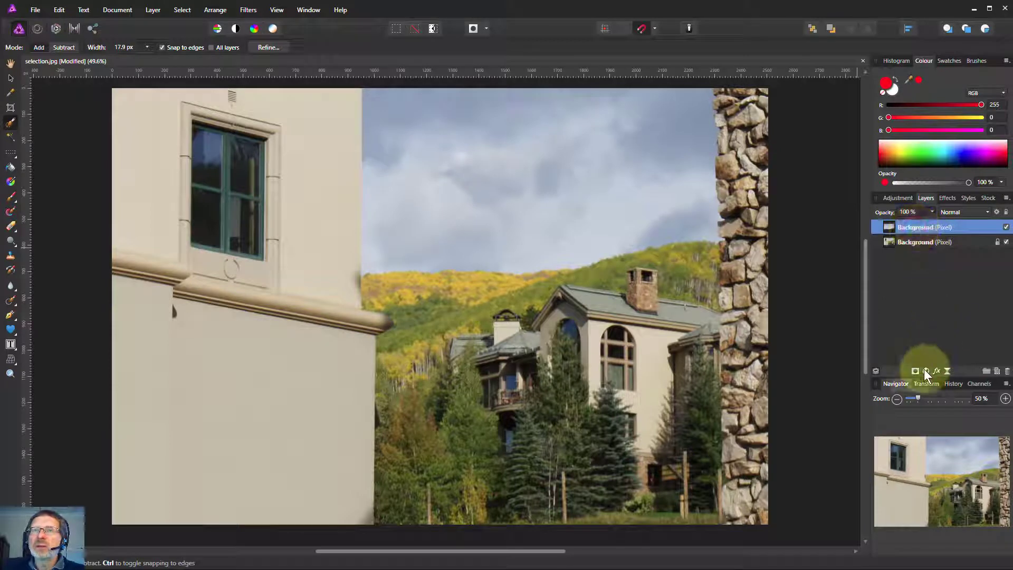
Add a Curves adjustment with the midpoint pulled down to moderately darken the sky
{"action": "left_click", "coordinate": [916, 371]}
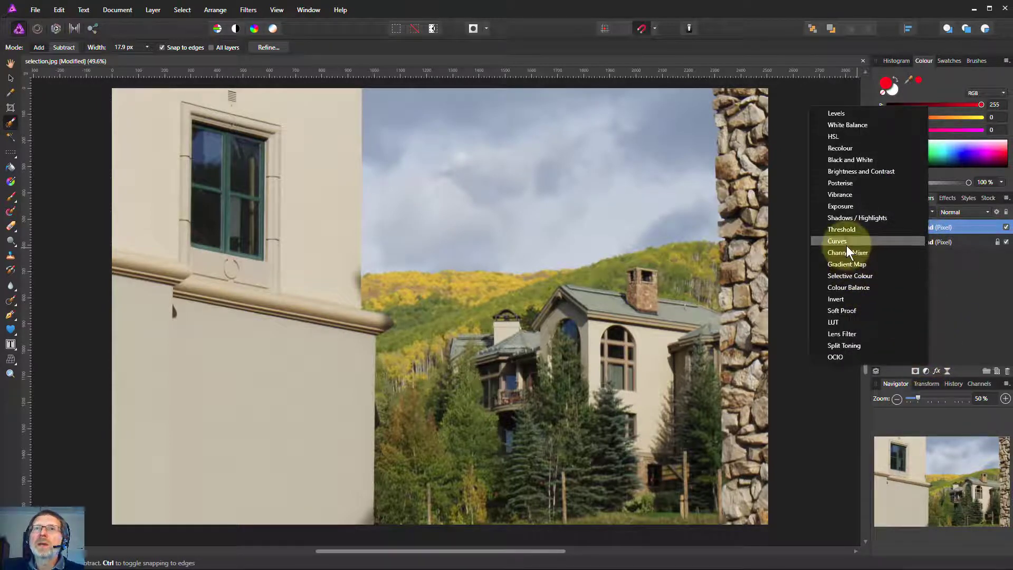
{"action": "left_click", "coordinate": [837, 241]}
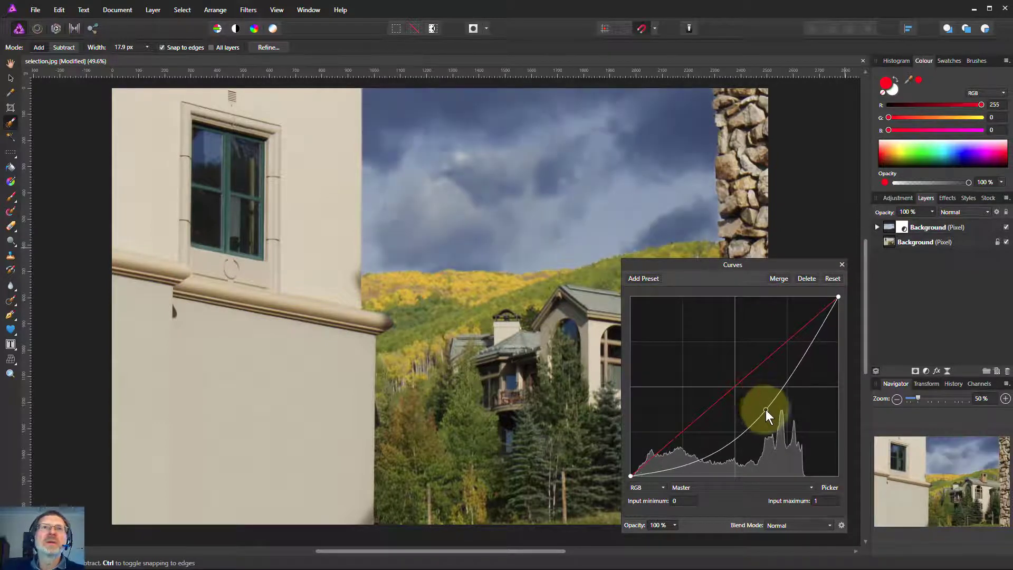
{"action": "left_click_drag", "start_coordinate": [766, 414], "coordinate": [746, 410]}
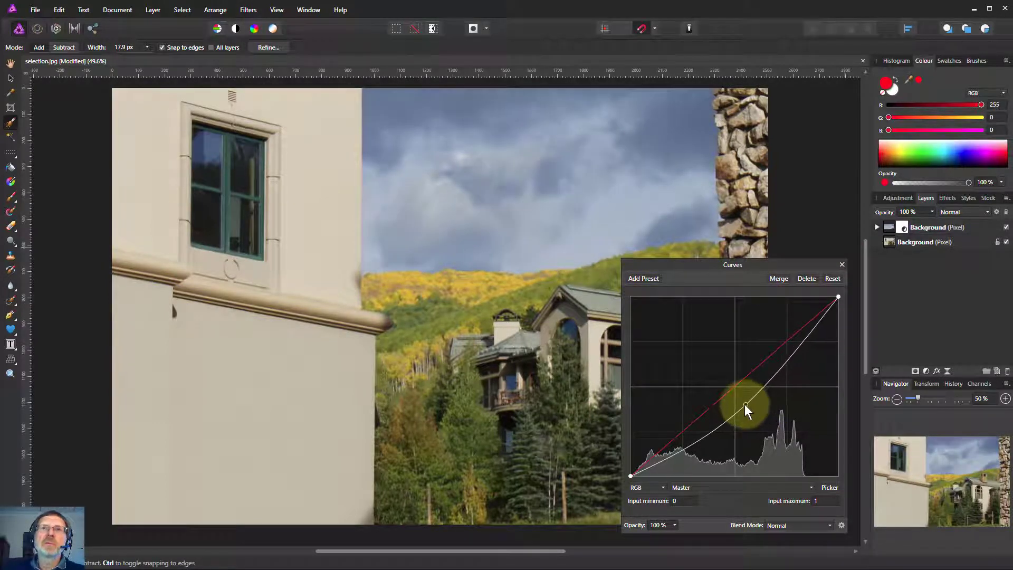
{"action": "left_click_drag", "start_coordinate": [746, 412], "coordinate": [748, 406]}
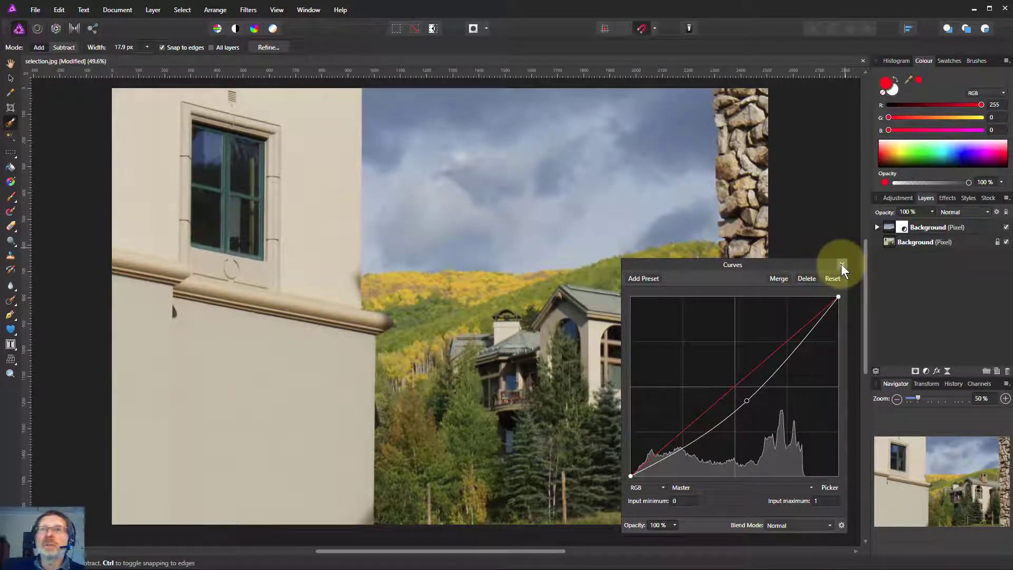
{"action": "left_click", "coordinate": [843, 264]}
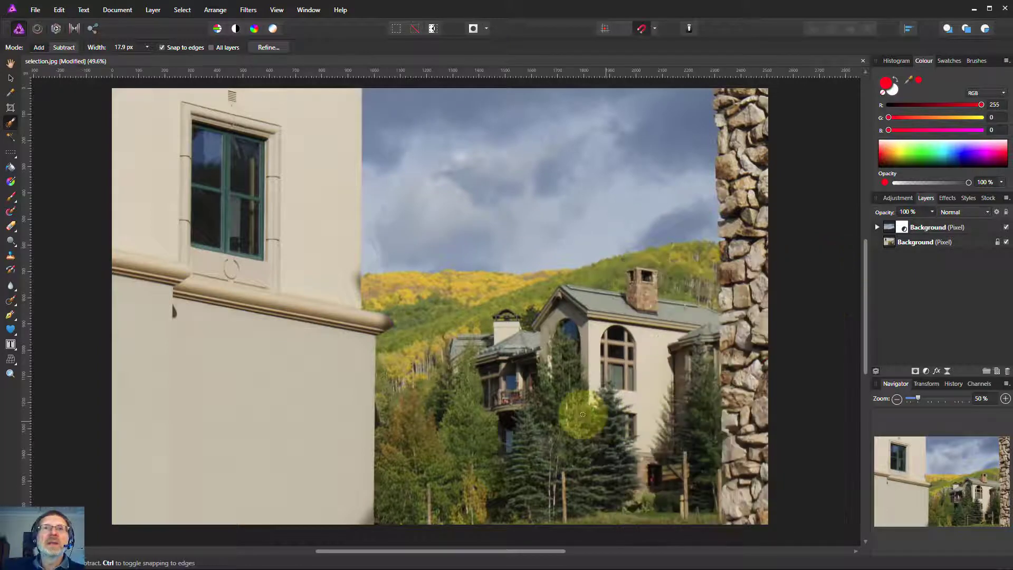